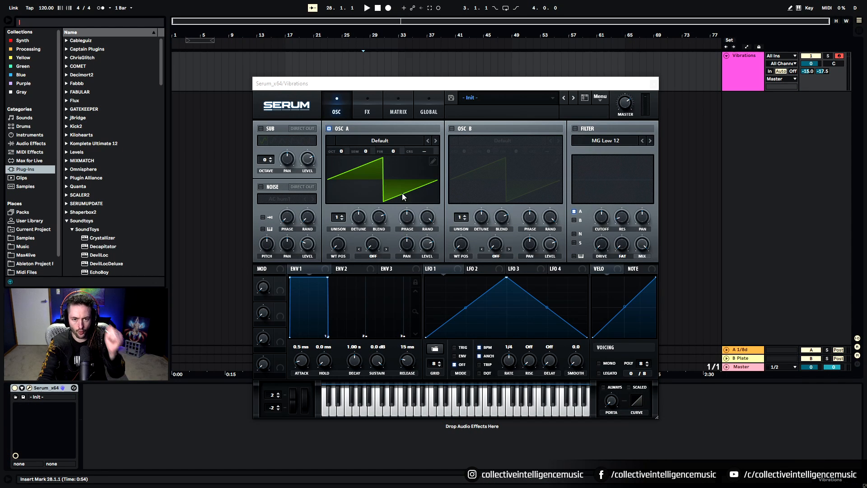
mouse_move(529, 102)
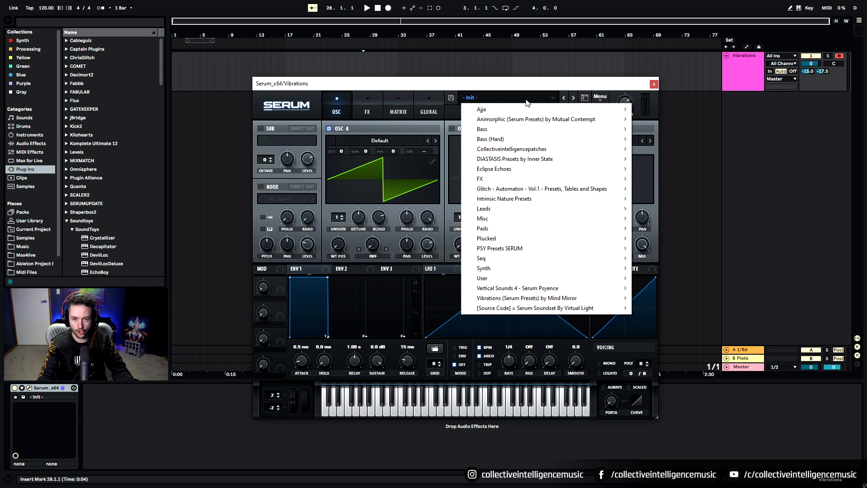
mouse_move(542, 189)
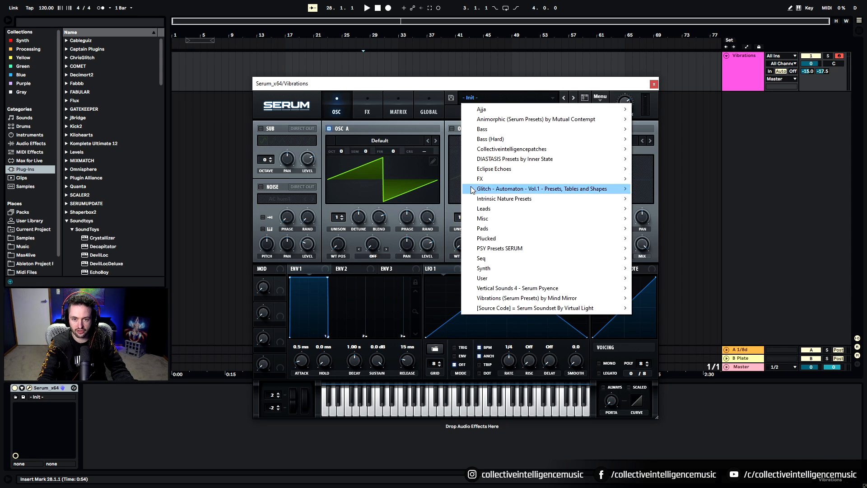
mouse_move(510, 103)
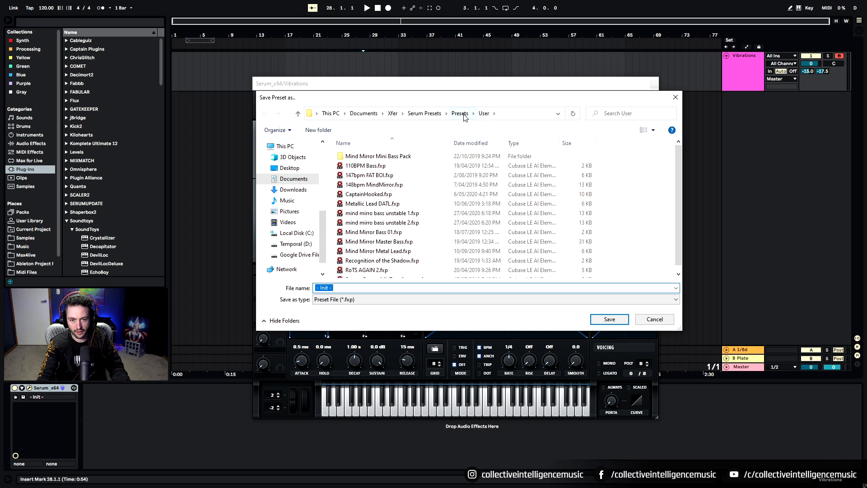
- Browse the save dialog up to the main Presets folder, then cancel without saving
left_click(460, 114)
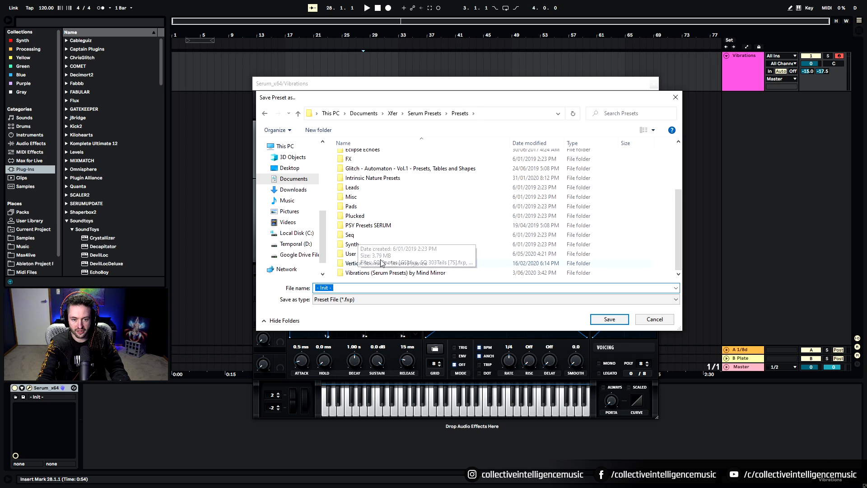
scroll("up", 3)
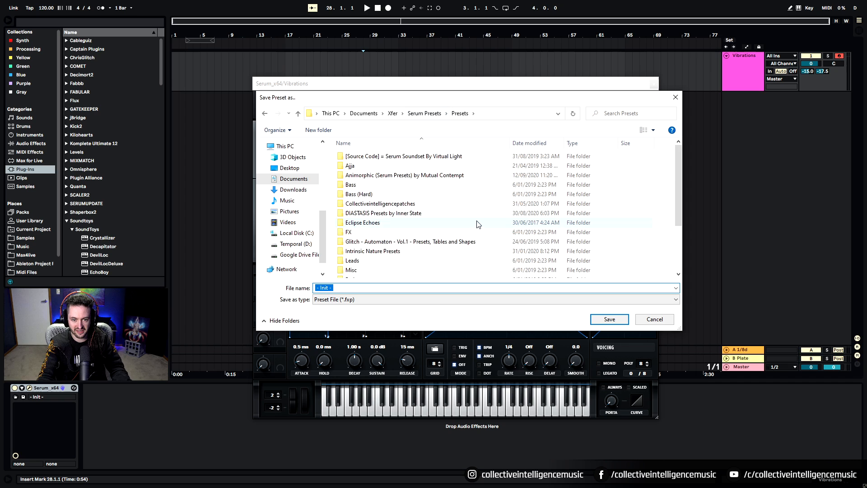
scroll("down", 3)
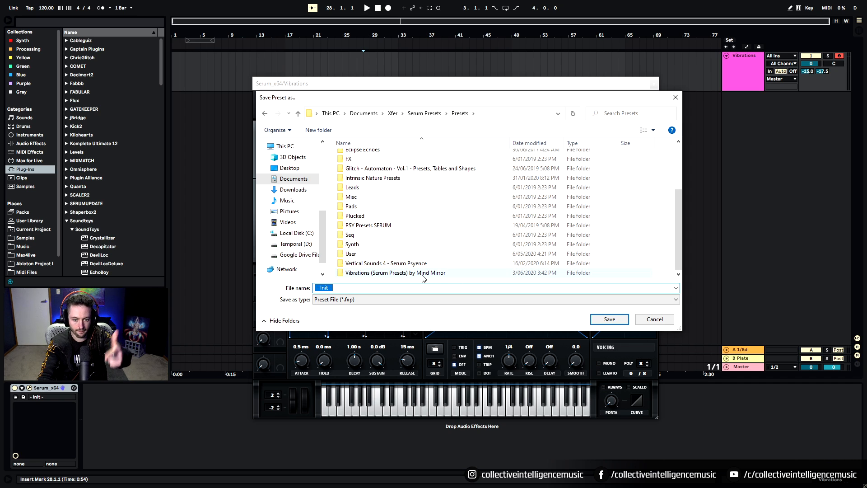
mouse_move(395, 273)
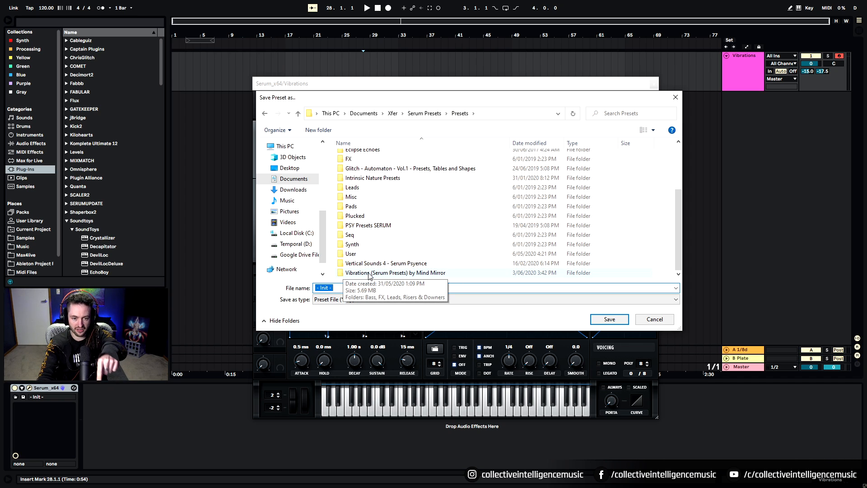
left_click(654, 319)
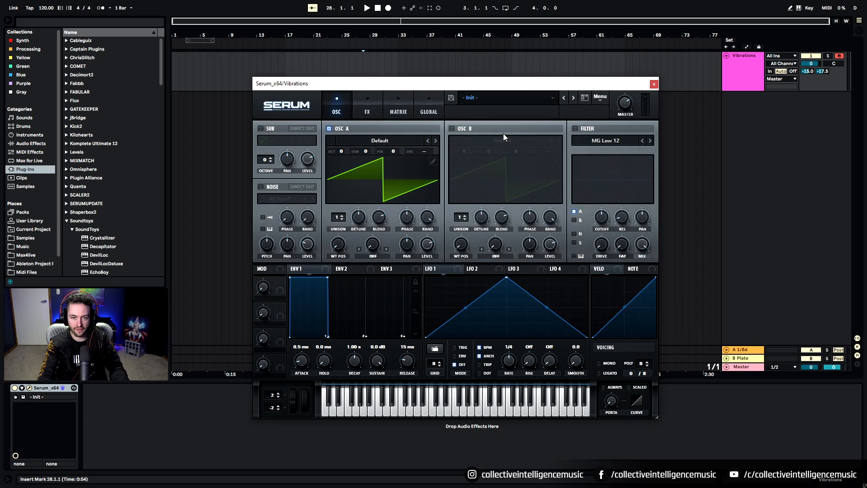
- Show the Mind Mirror Vibrations bank's FX preset list from the preset name field
left_click(503, 98)
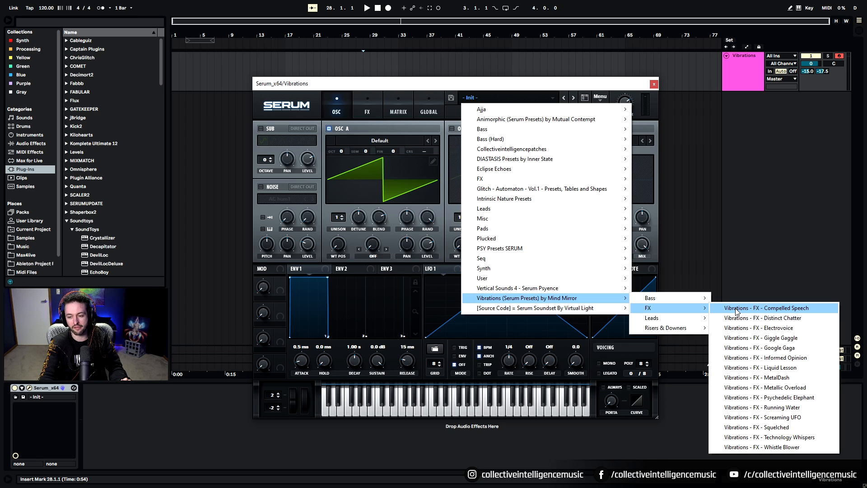
- Load the Compelled Speech FX preset, replacing the Init patch, and audition it
left_click(766, 307)
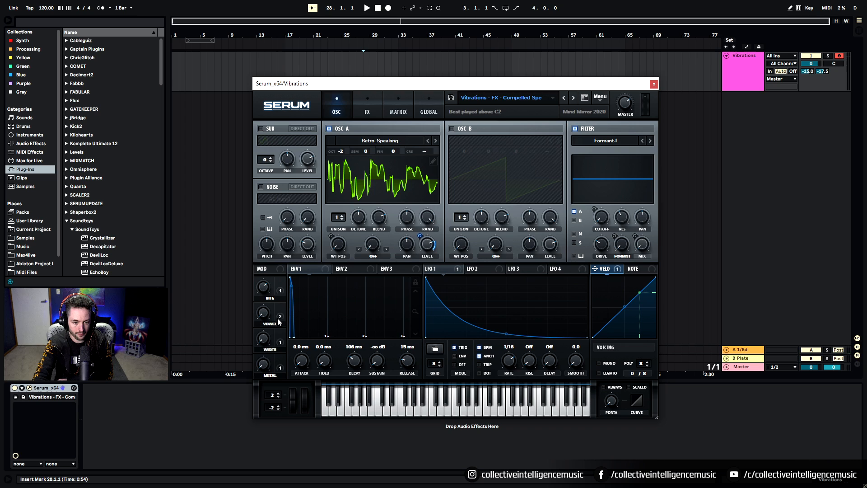
mouse_move(177, 75)
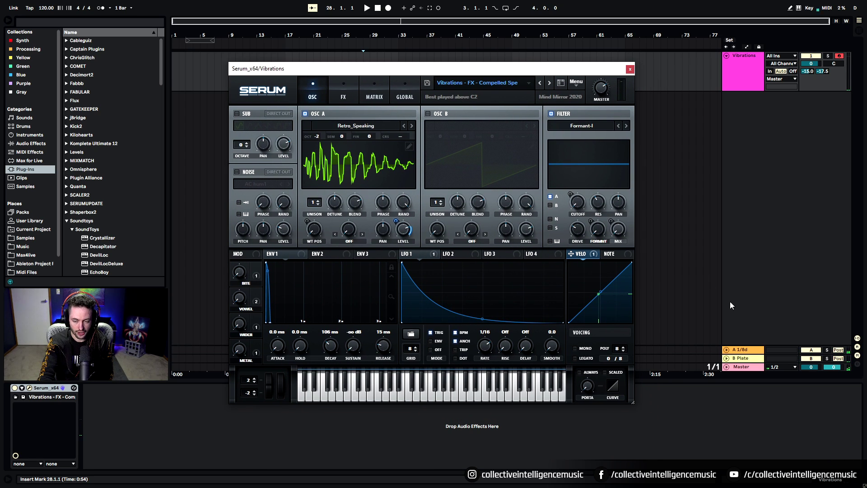
- Inspect Compelled Speech's effects chain and B Plate return reverb, then reopen the preset banks
left_click(343, 89)
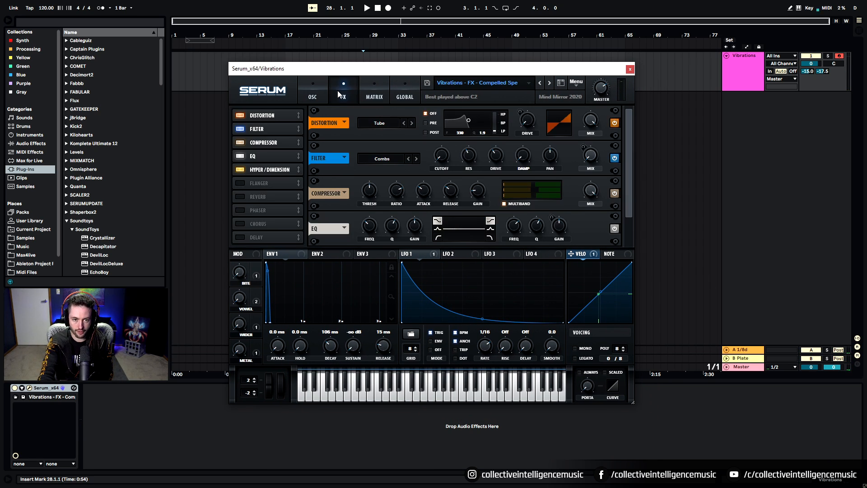
left_click(312, 89)
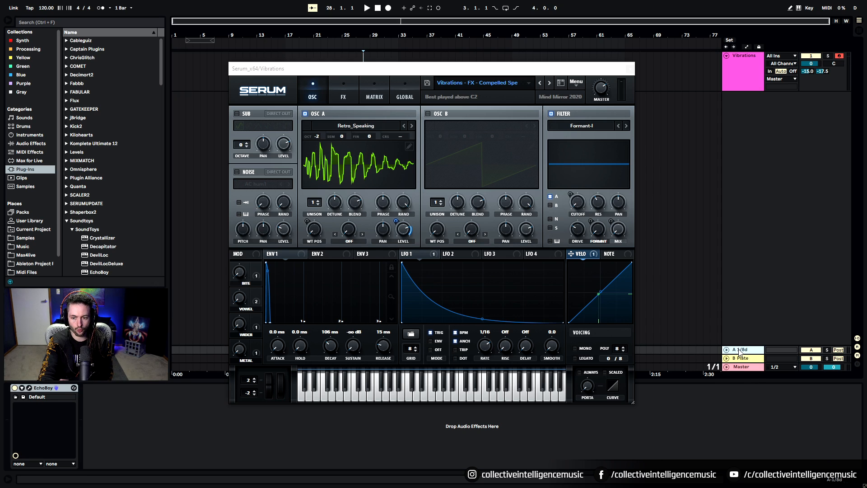
left_click(741, 349)
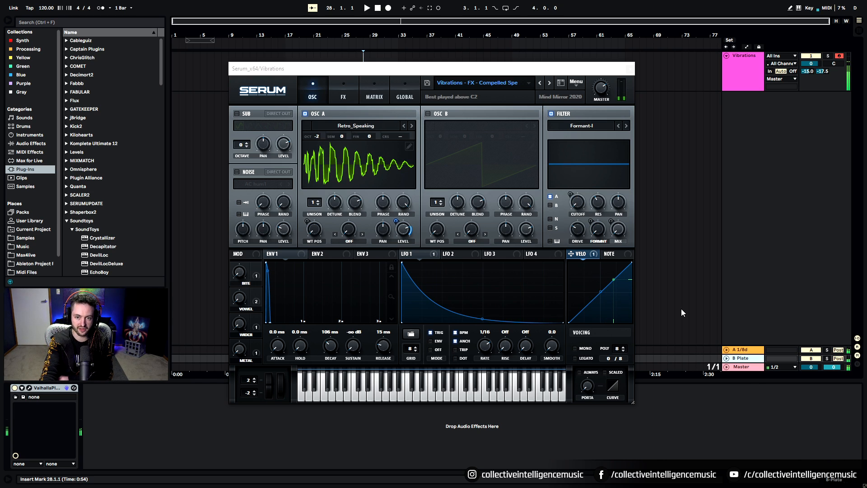
left_click(575, 84)
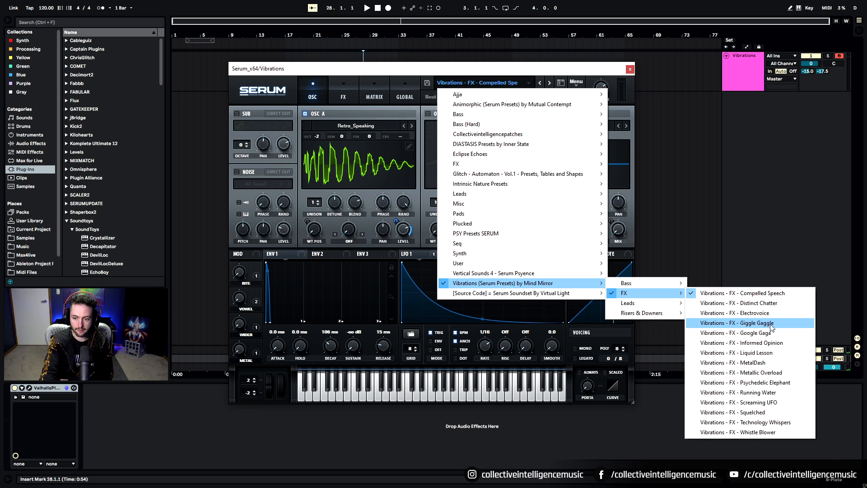
- Load the Giggle Gaggle FX preset, check its effects chain and audition while turning the Delay macro
left_click(736, 322)
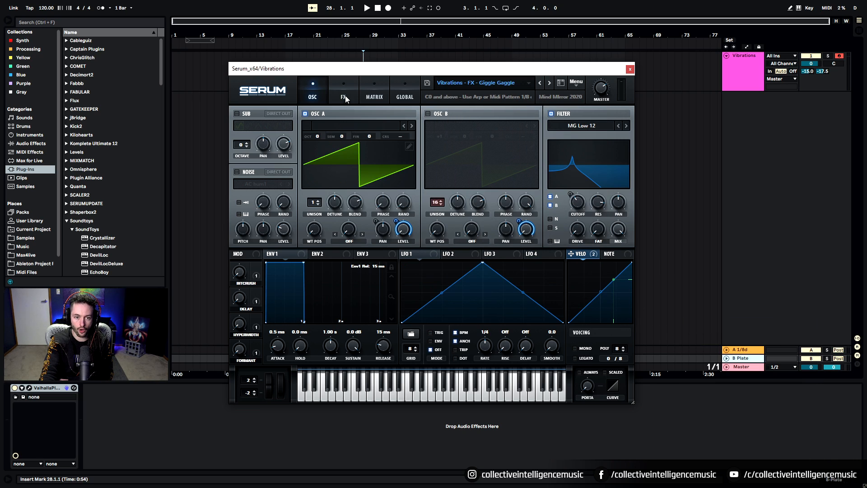
left_click(343, 91)
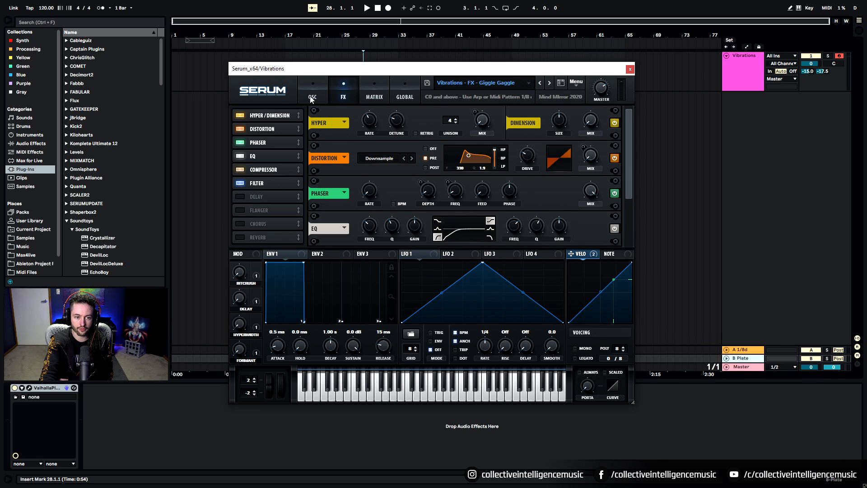
left_click(313, 90)
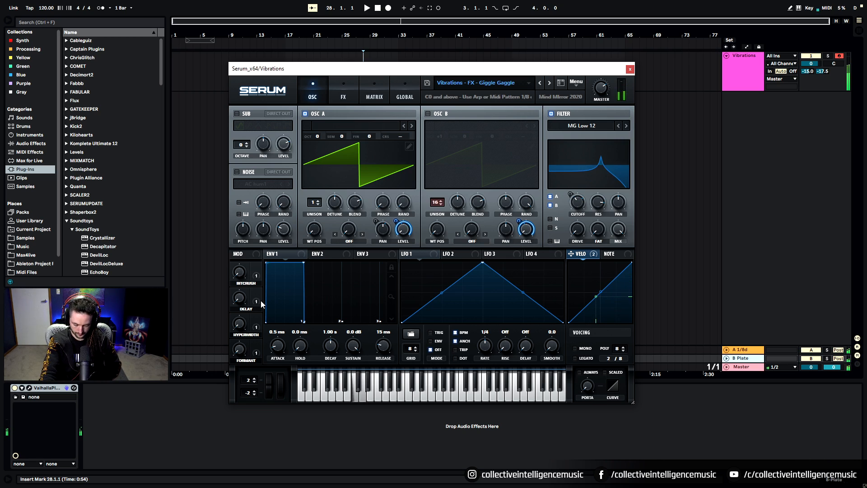
left_click(614, 358)
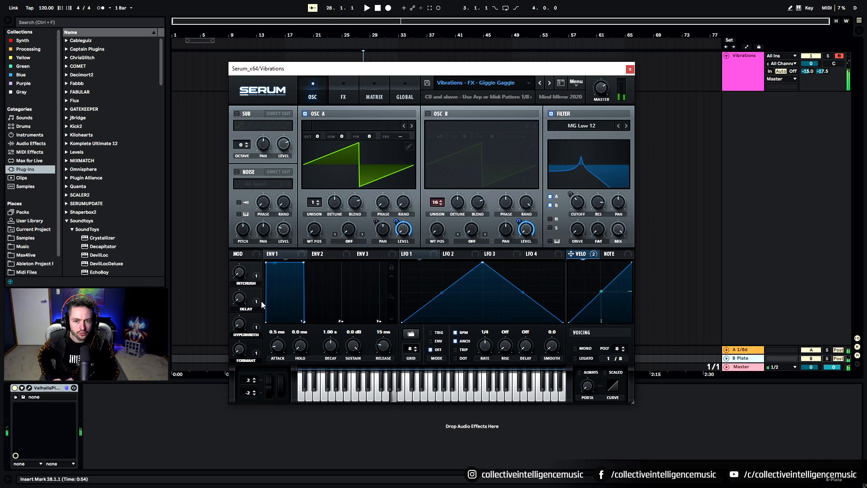
left_click(620, 348)
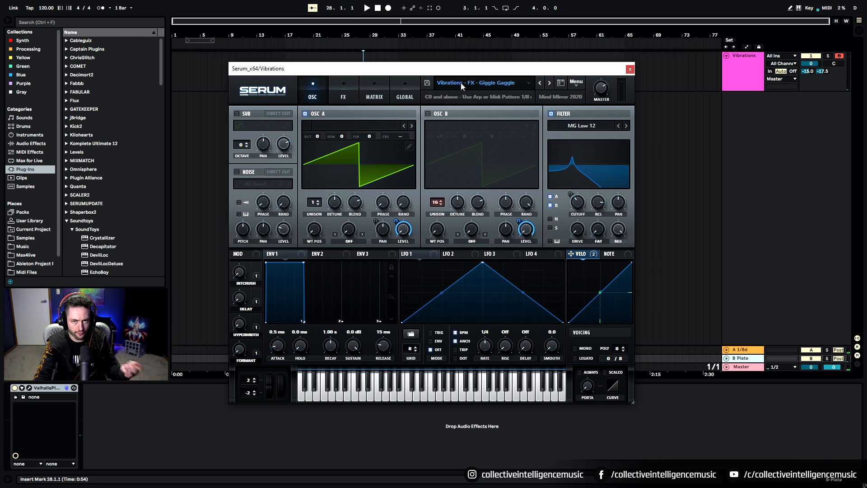
mouse_move(426, 104)
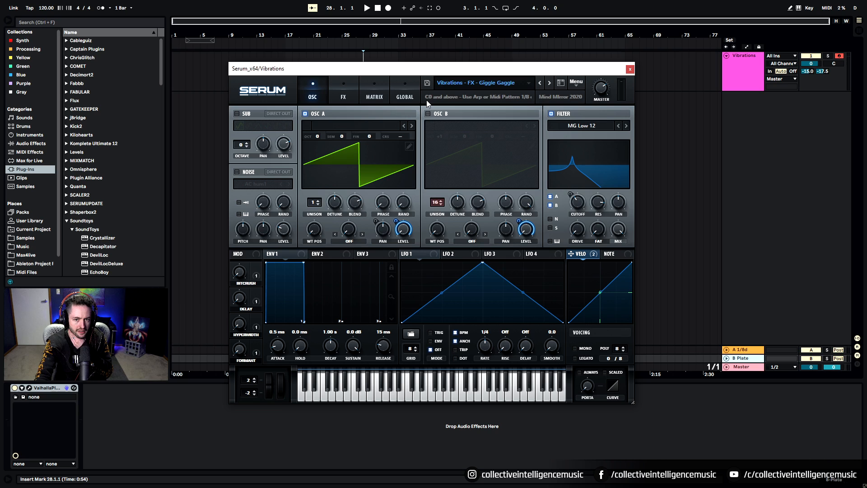
mouse_move(457, 106)
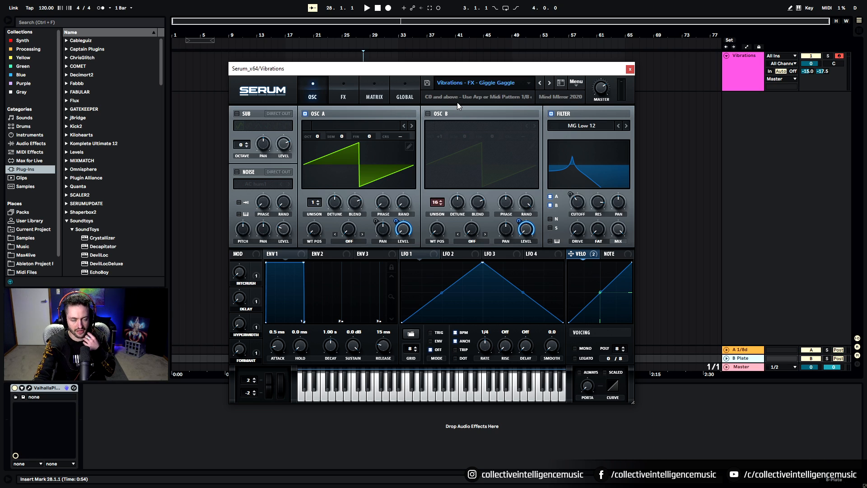
mouse_move(488, 104)
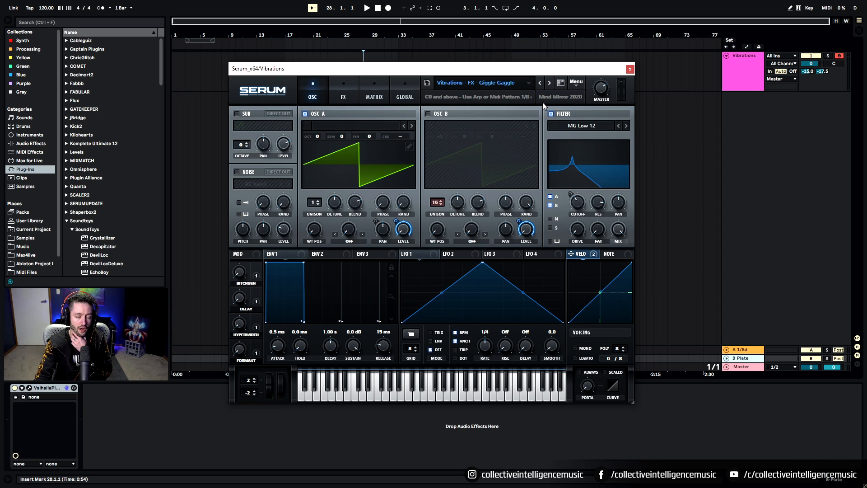
mouse_move(539, 123)
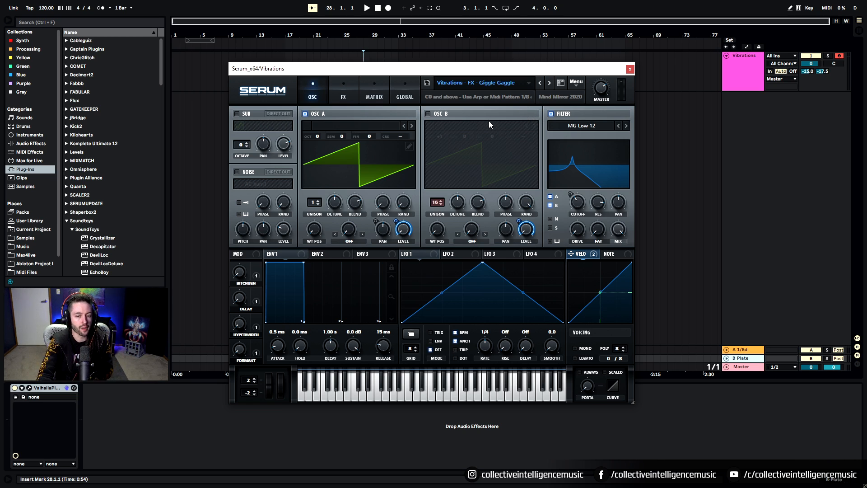
mouse_move(494, 114)
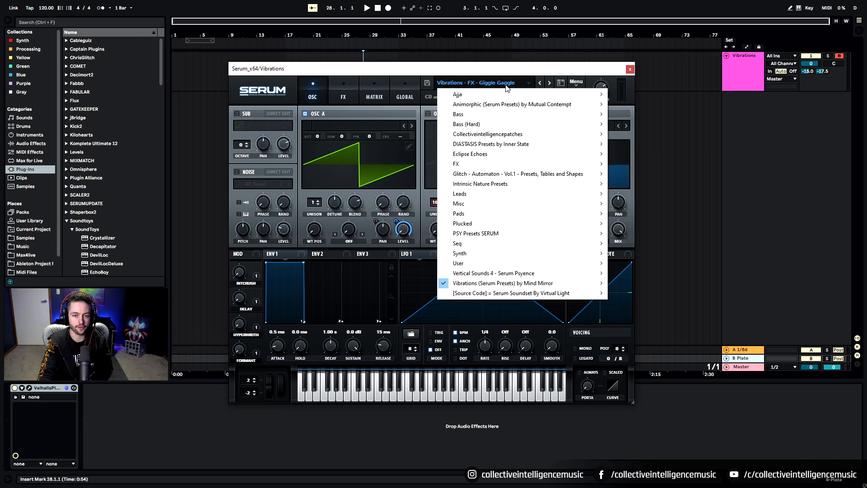
mouse_move(502, 283)
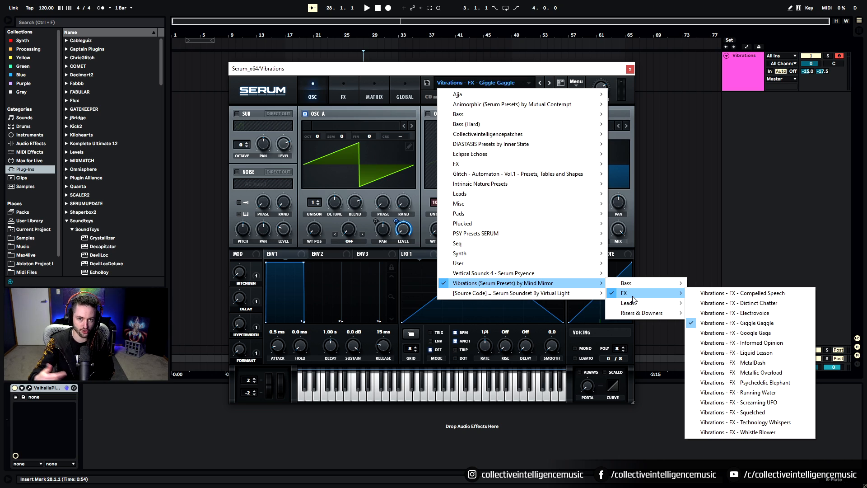
mouse_move(750, 303)
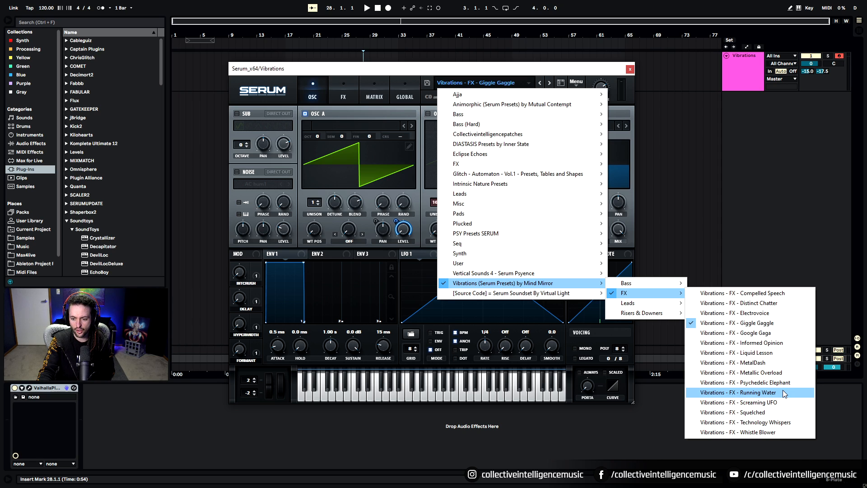
- Load the Running Water FX preset in place of Giggle Gaggle
left_click(738, 392)
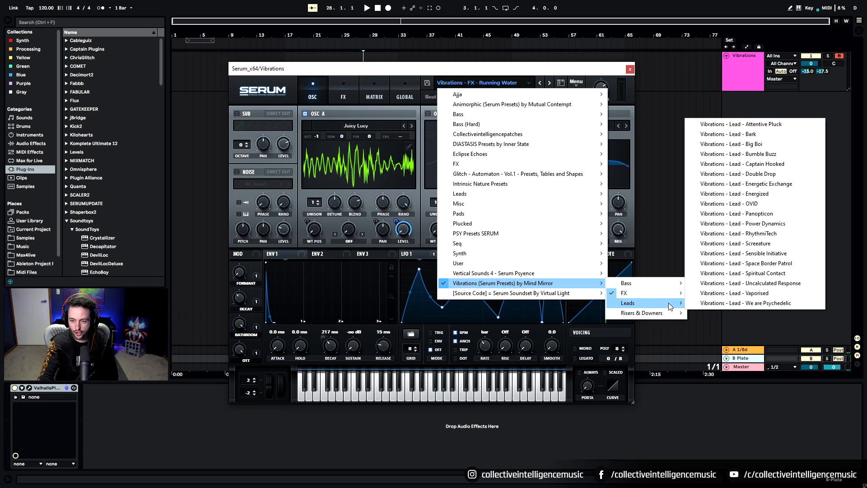
mouse_move(743, 223)
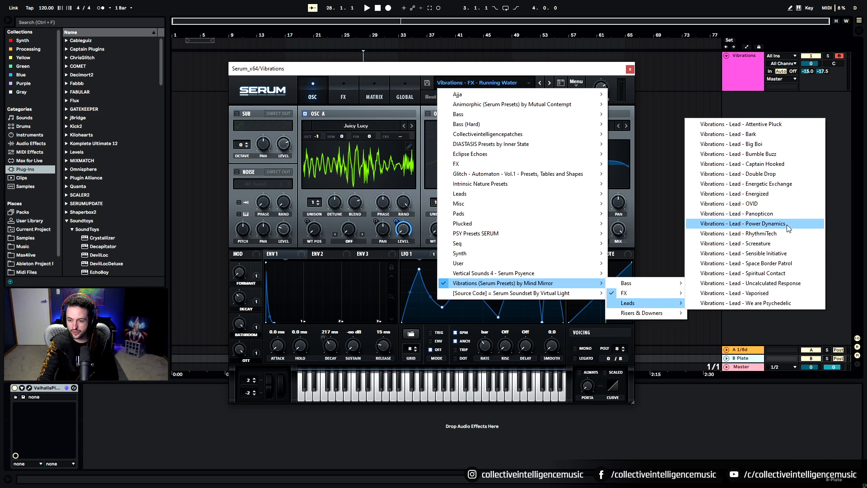
mouse_move(790, 282)
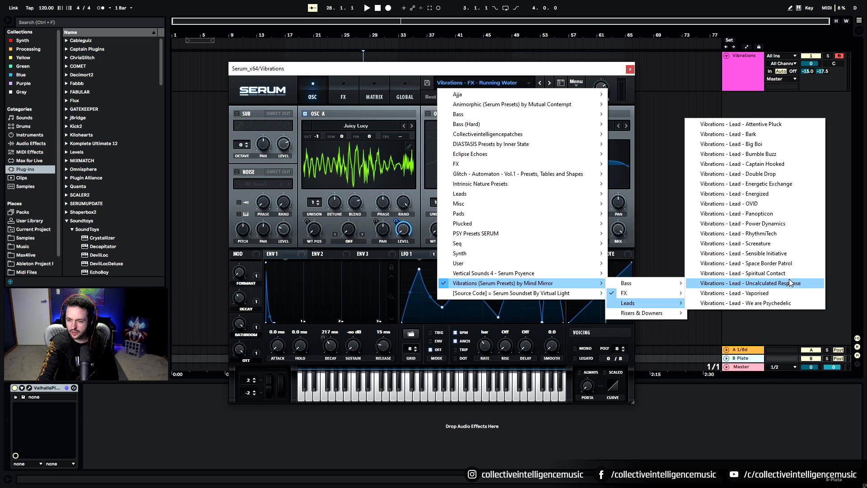
- Load the Panopticon lead preset from the Vibrations Leads list and audition it
left_click(737, 213)
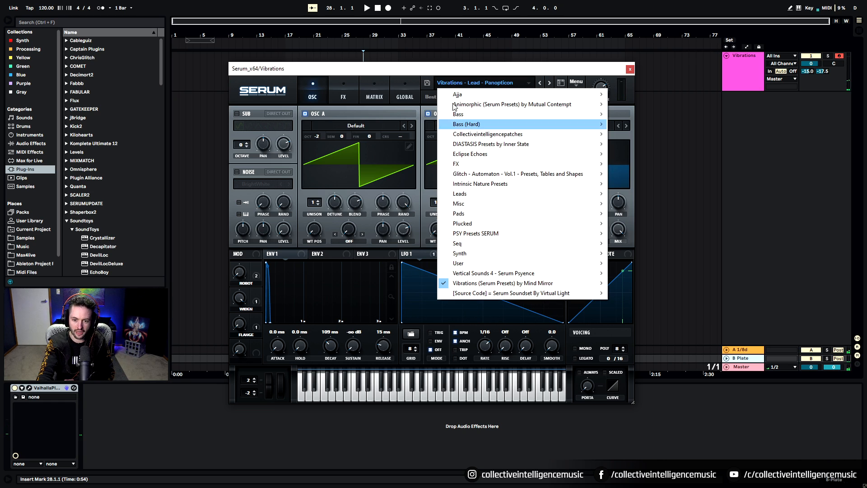
mouse_move(520, 283)
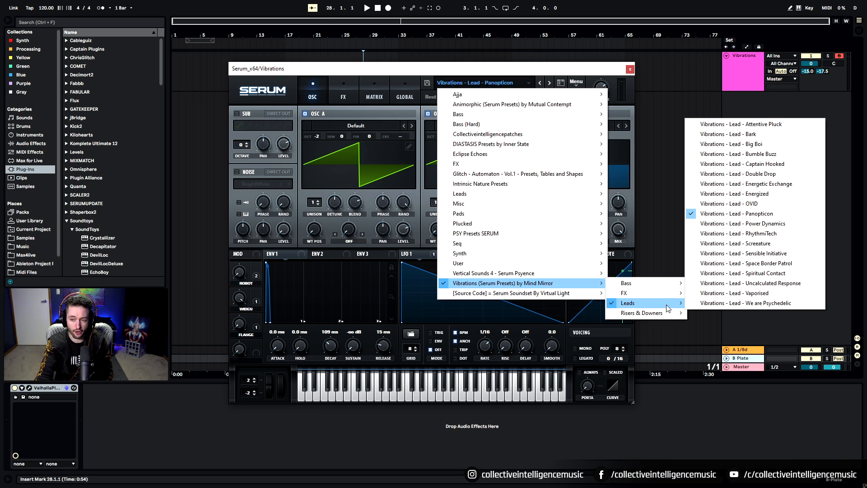
mouse_move(755, 153)
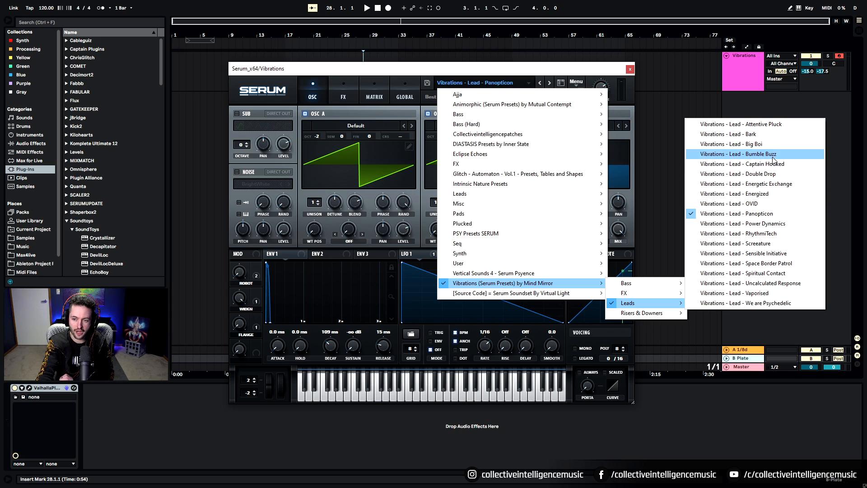
mouse_move(758, 144)
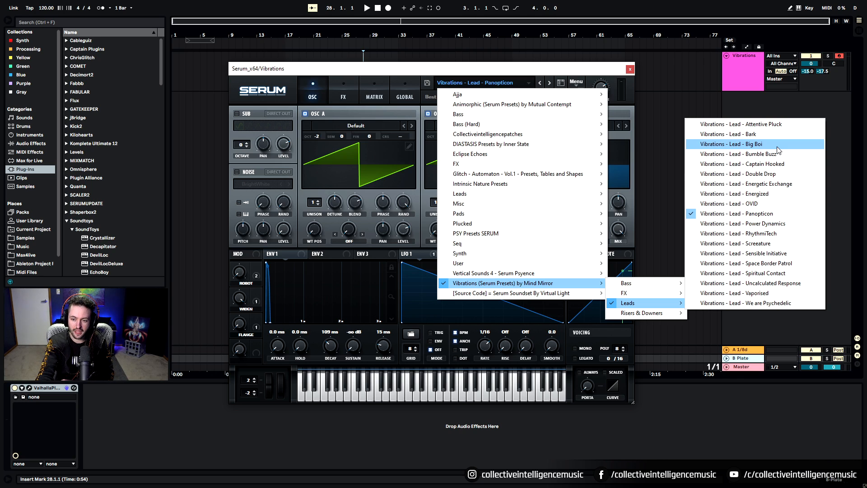
- Load the Big Boi lead preset and audition it
left_click(738, 144)
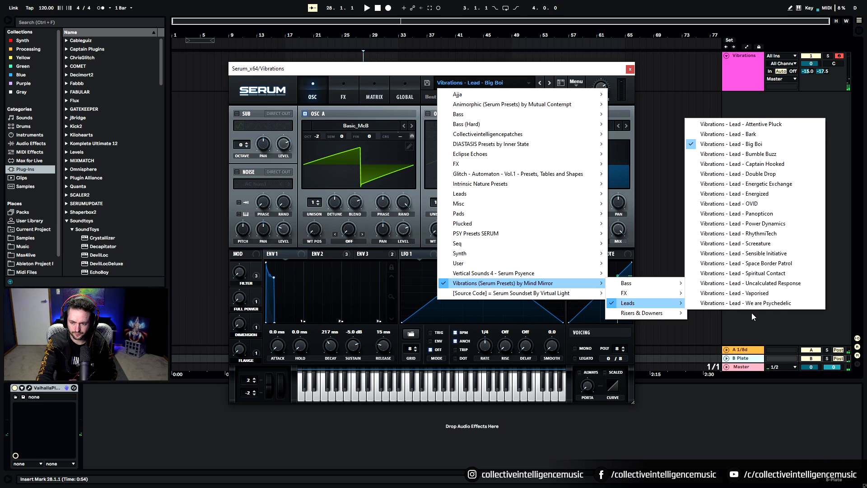
mouse_move(756, 303)
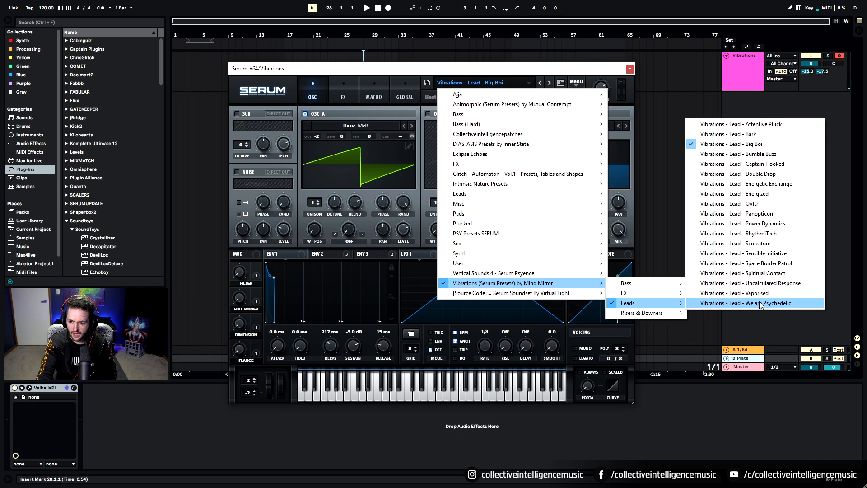
- Load the We are Psychedelic lead preset and adjust its FILTER macro
left_click(751, 303)
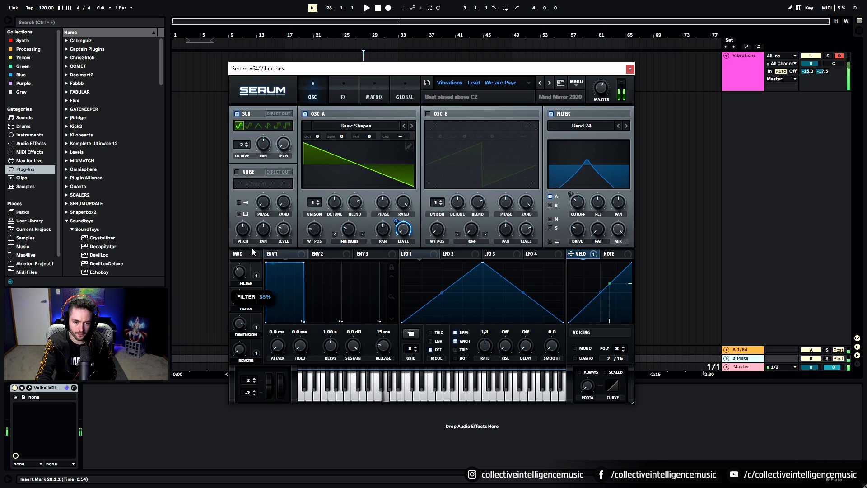
mouse_move(511, 97)
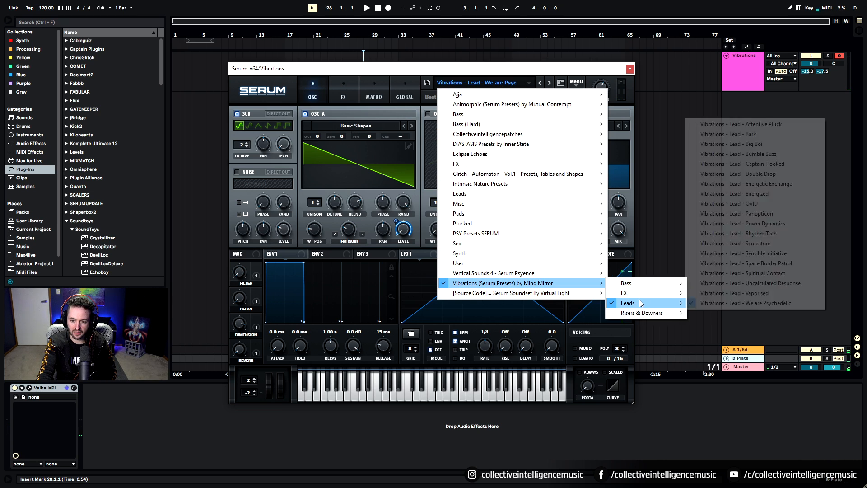
mouse_move(798, 246)
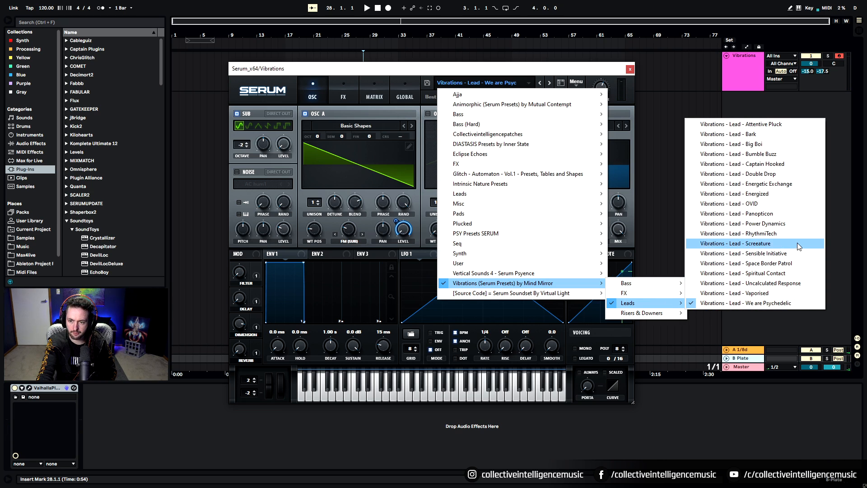
mouse_move(796, 164)
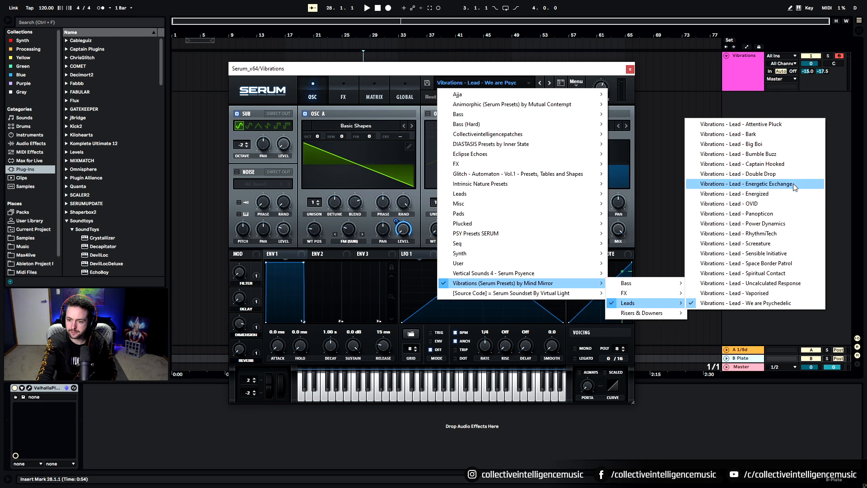
- Load the Uncalculated Response lead preset and tweak its DECAY and other macros
left_click(749, 283)
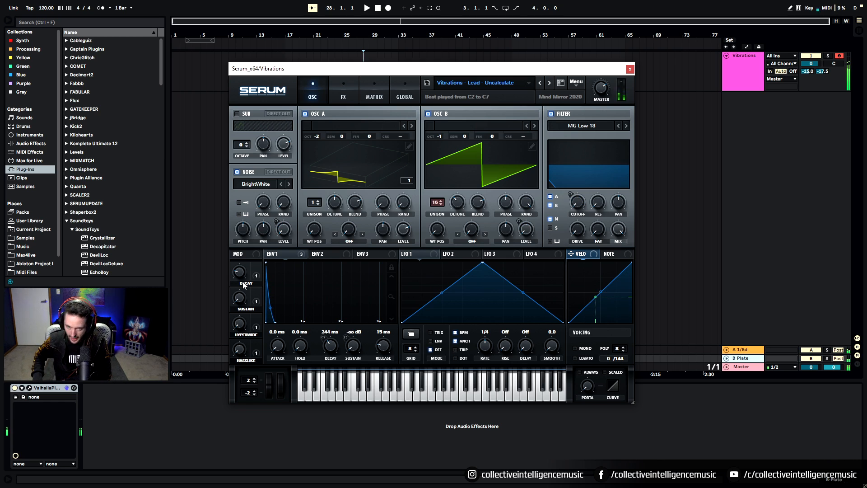
mouse_move(374, 242)
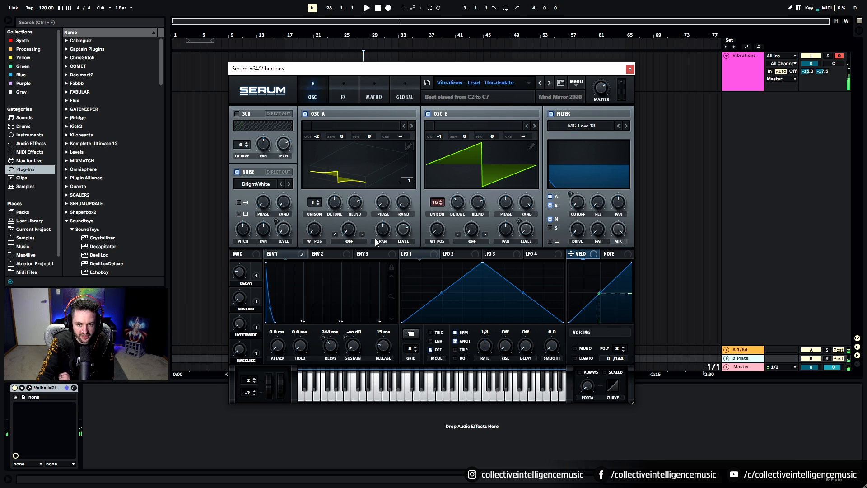
- Load the Downity Down! downer preset from Vibrations > Risers & Downers and audition it
left_click(575, 84)
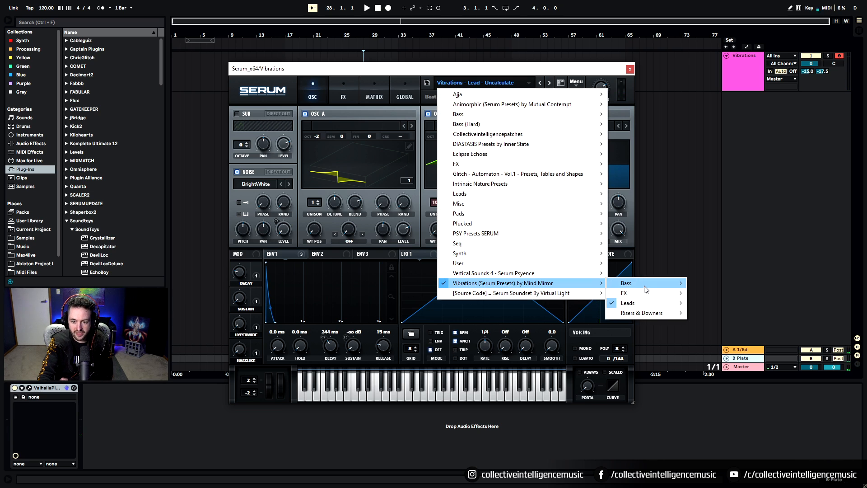
mouse_move(642, 313)
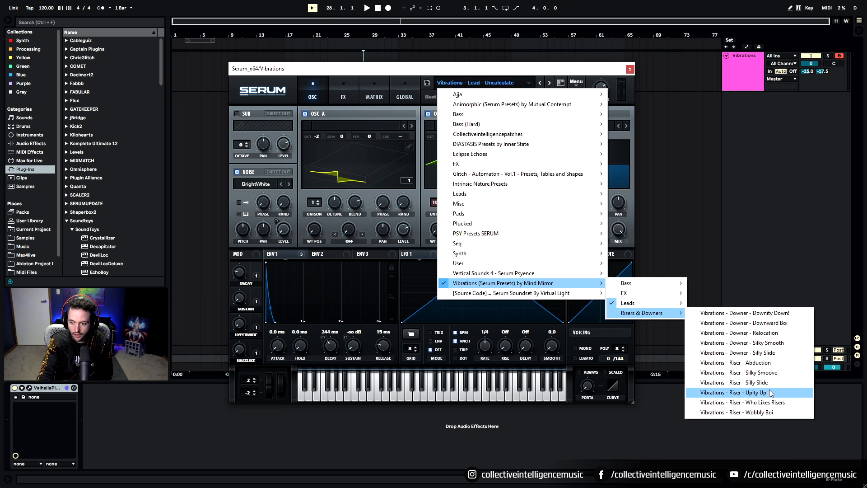
left_click(743, 312)
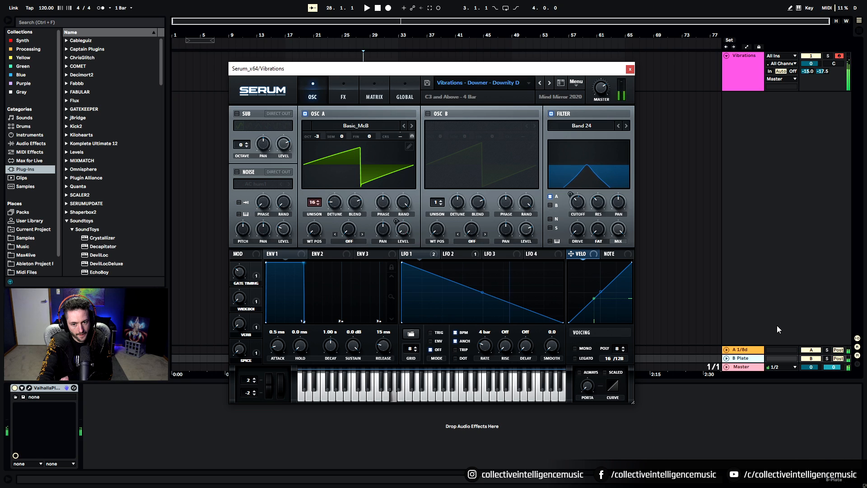
mouse_move(773, 326)
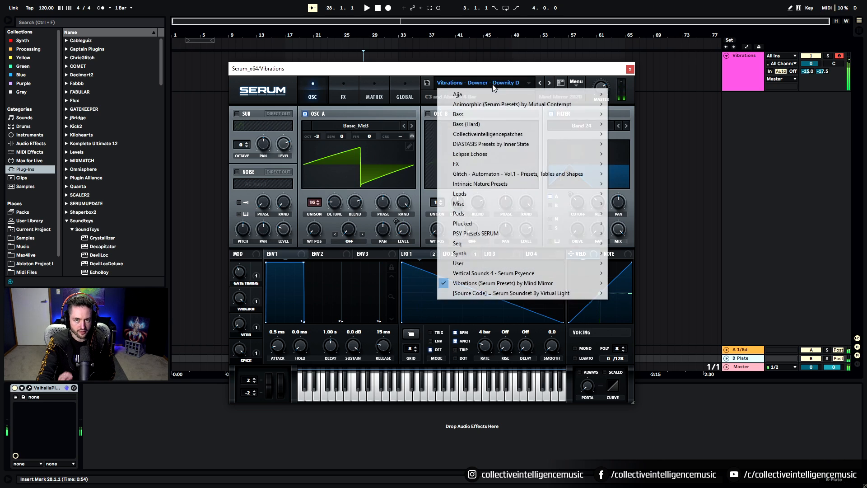
mouse_move(645, 313)
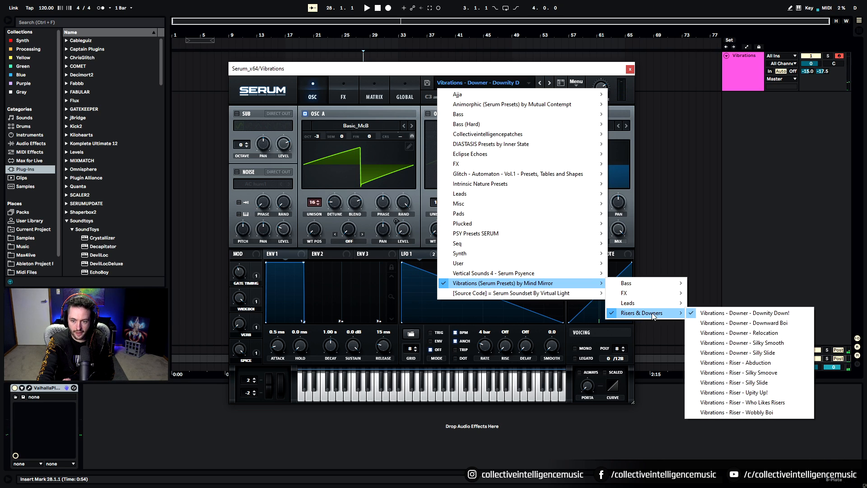
mouse_move(748, 392)
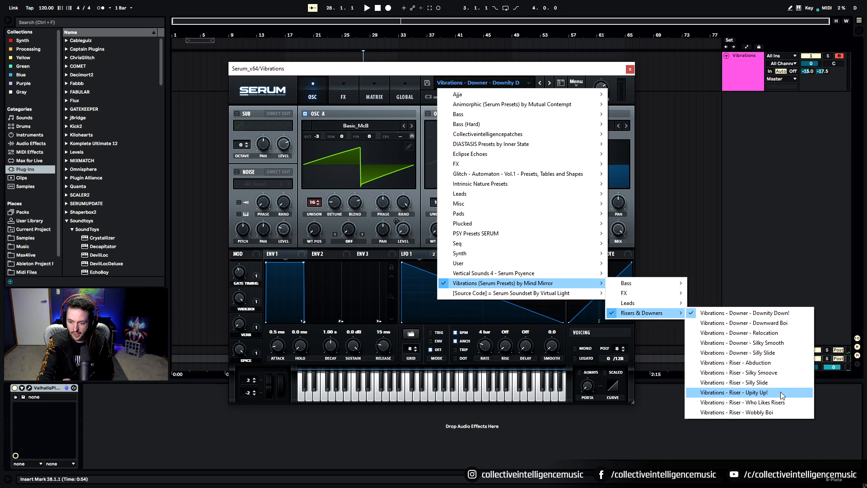
- Load the Wobbly Boi riser preset from the same Risers & Downers collection
left_click(736, 412)
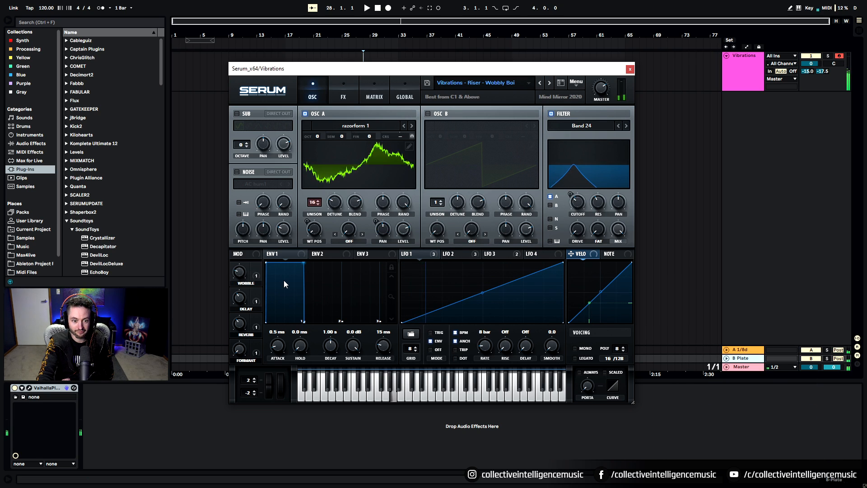
mouse_move(250, 322)
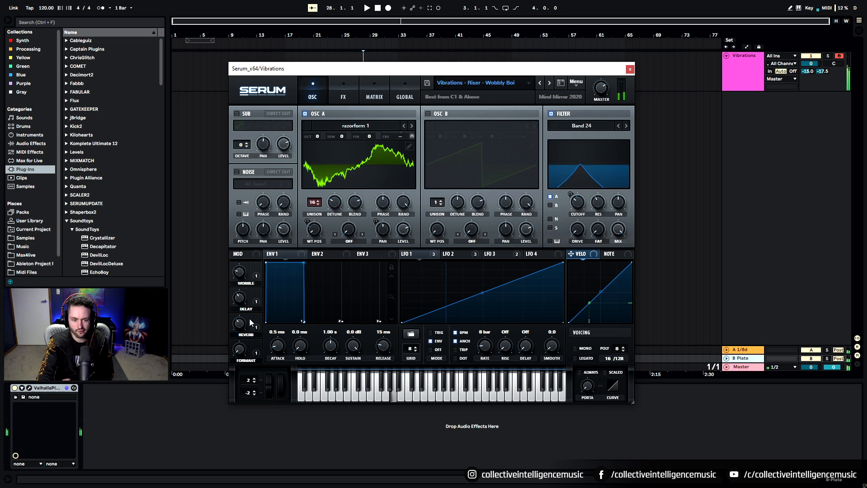